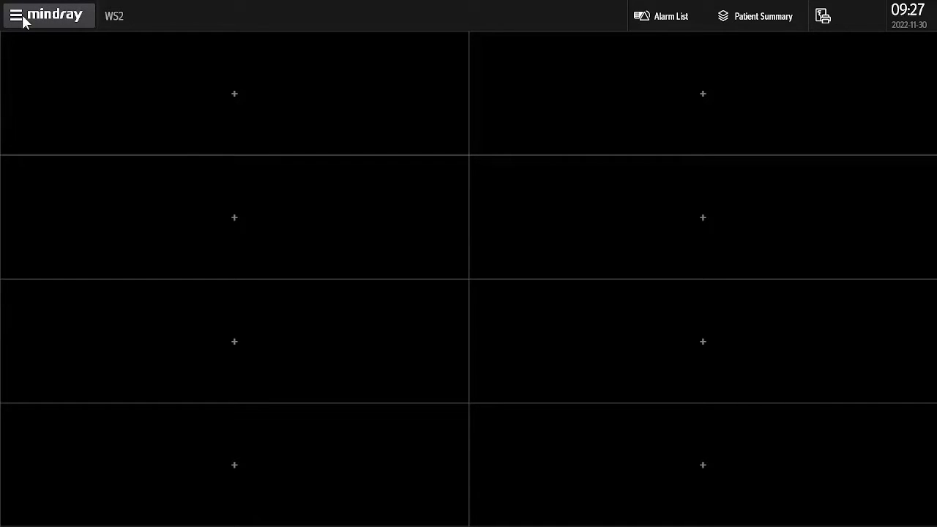
# - Show the main system menu from the hamburger button beside the Mindray logo
pyautogui.click(16, 16)
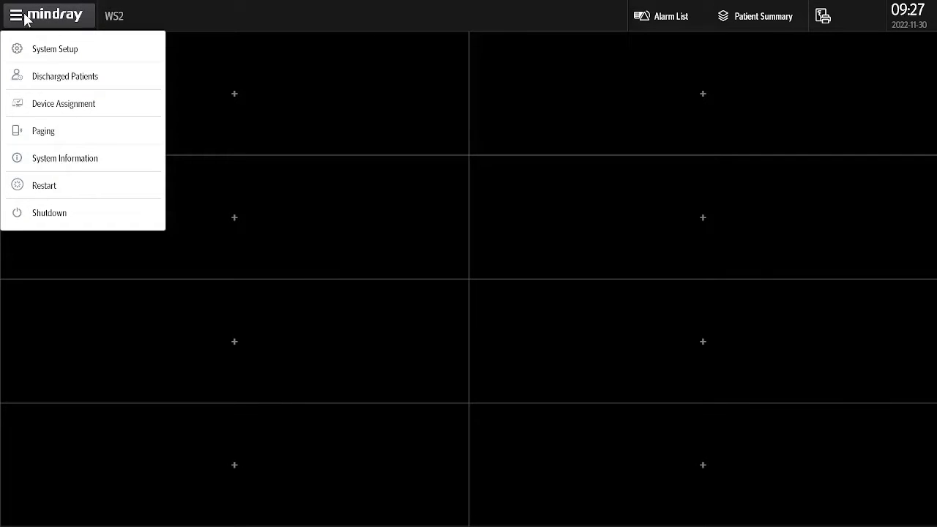
pyautogui.moveTo(41, 50)
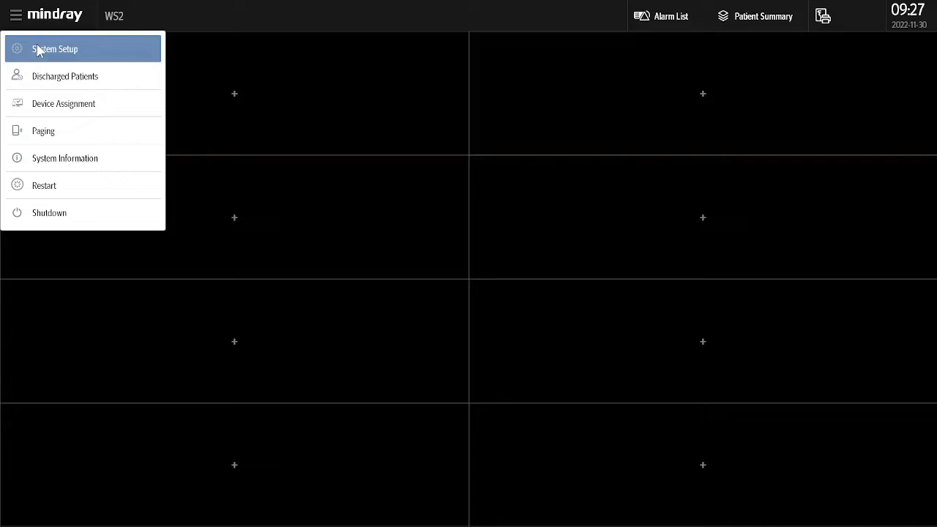
pyautogui.moveTo(58, 53)
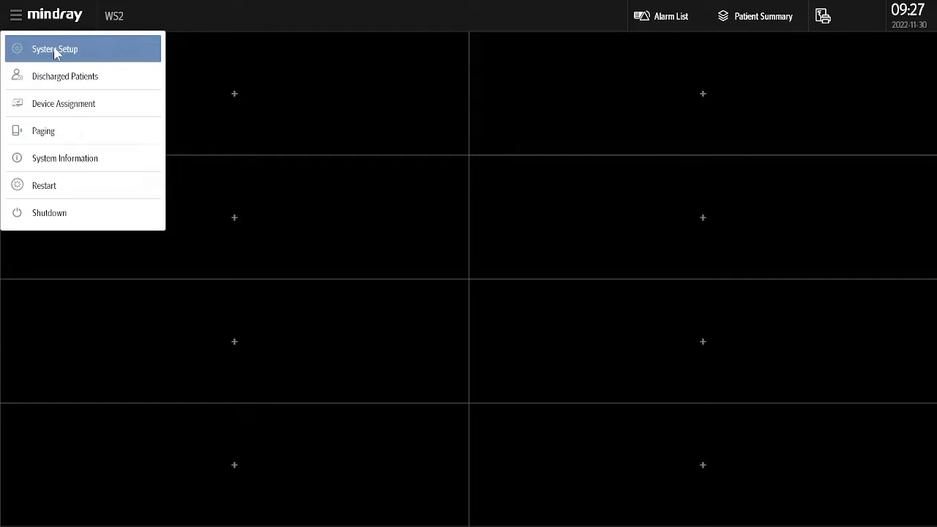
# - Exit CMS to Windows via System Setup > Factory Maintenance, confirming with OK
pyautogui.click(54, 48)
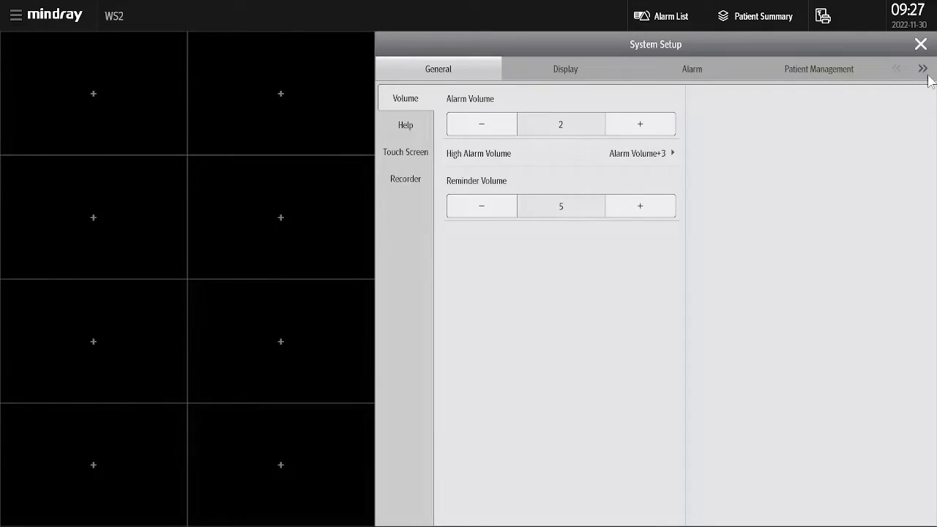
pyautogui.click(926, 69)
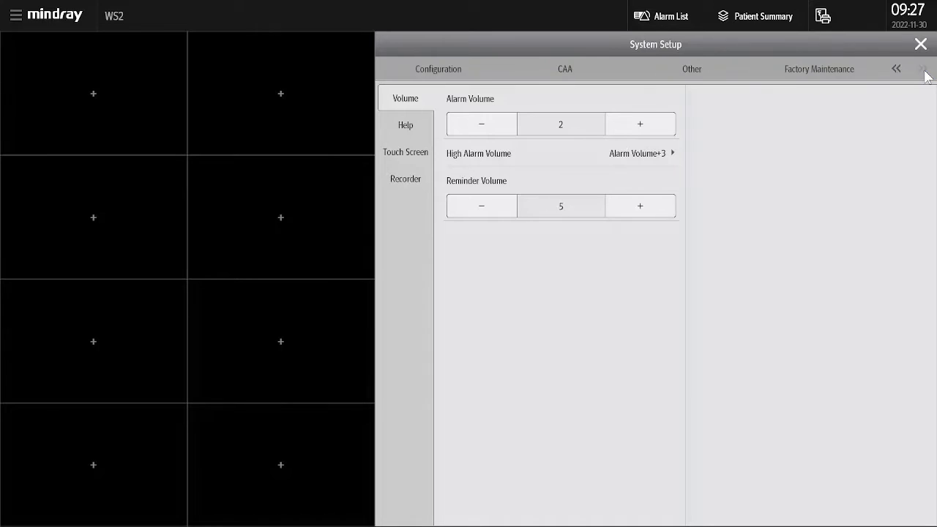
pyautogui.click(820, 69)
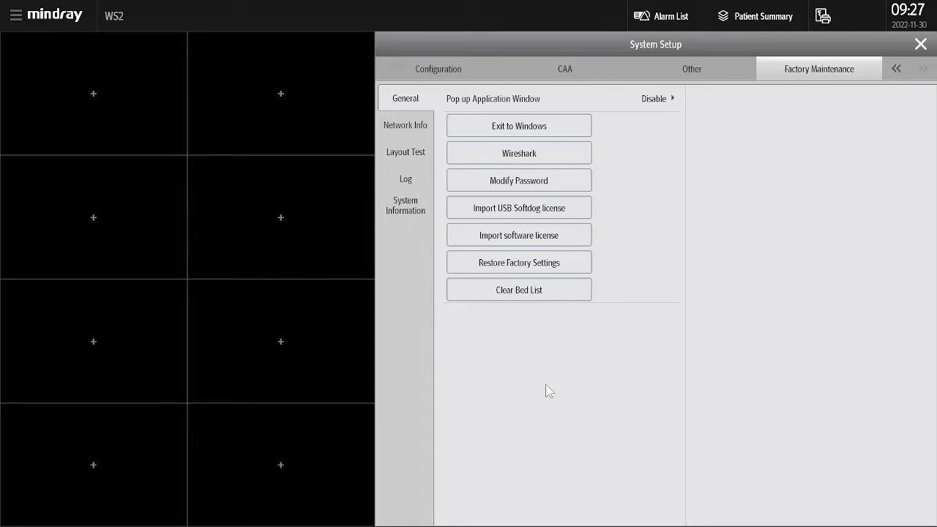
pyautogui.moveTo(544, 192)
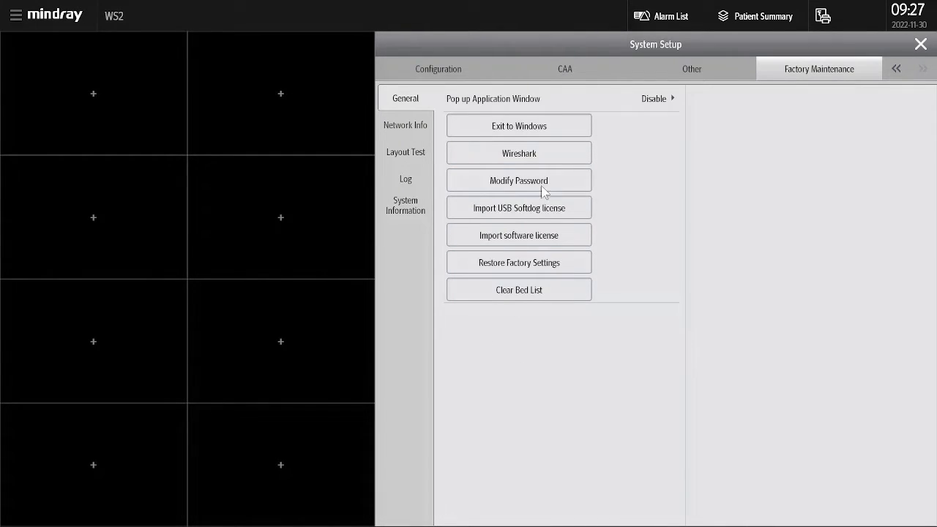
pyautogui.click(518, 126)
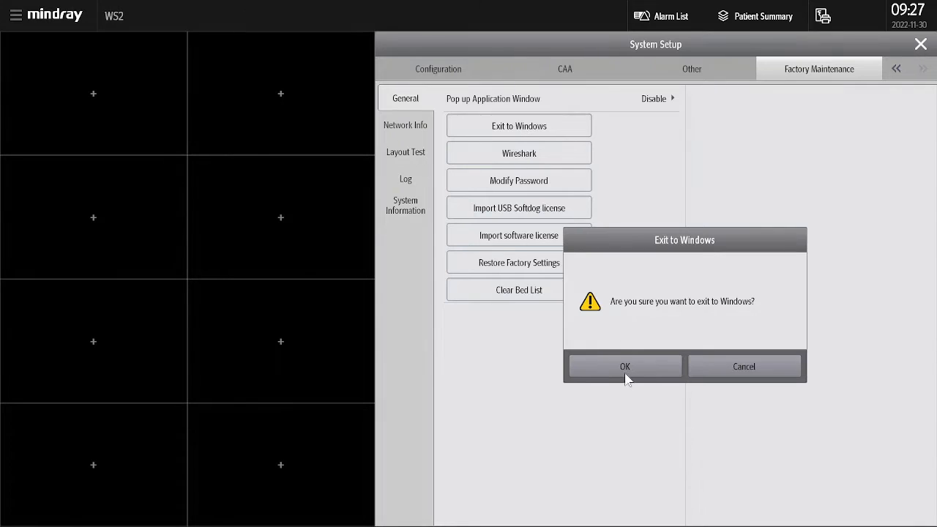
pyautogui.click(624, 366)
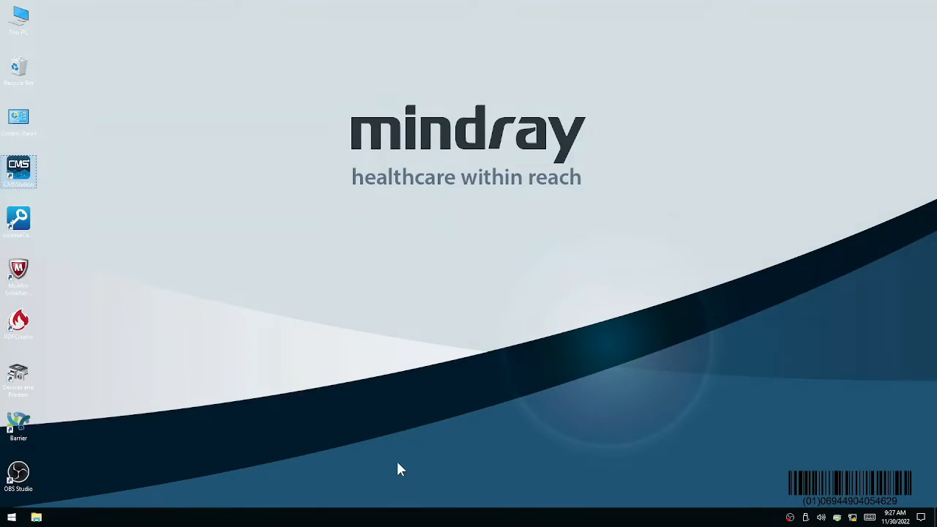
pyautogui.moveTo(246, 480)
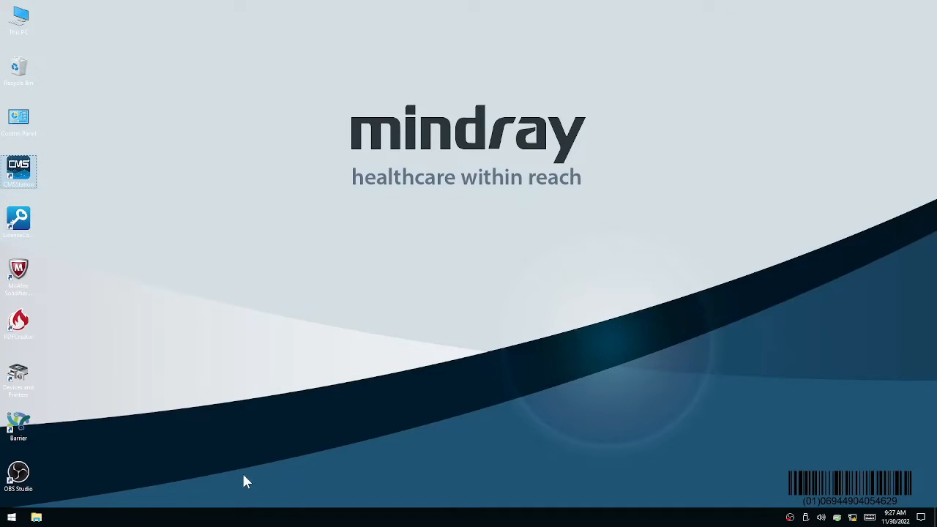
pyautogui.moveTo(18, 378)
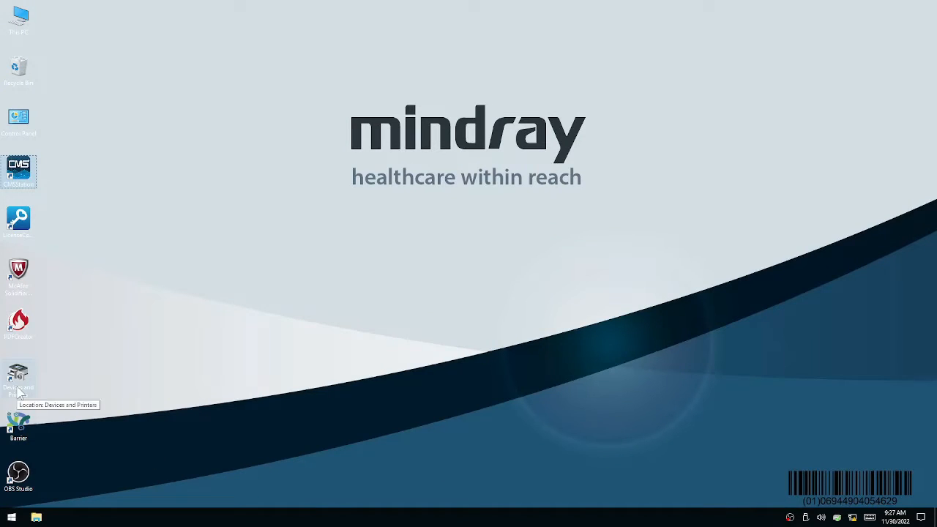
# - Launch Devices and Printers from its desktop shortcut and select the M608n_1 printer
pyautogui.doubleClick(18, 375)
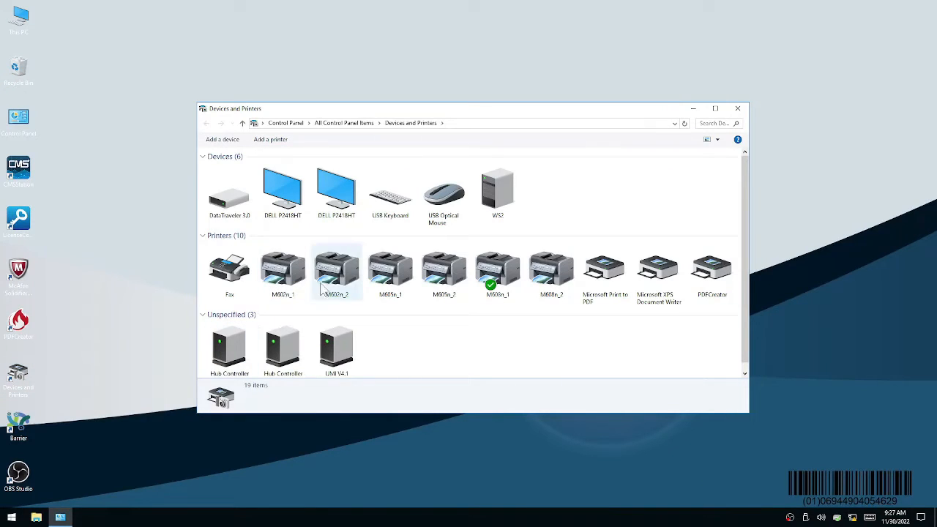
pyautogui.moveTo(659, 276)
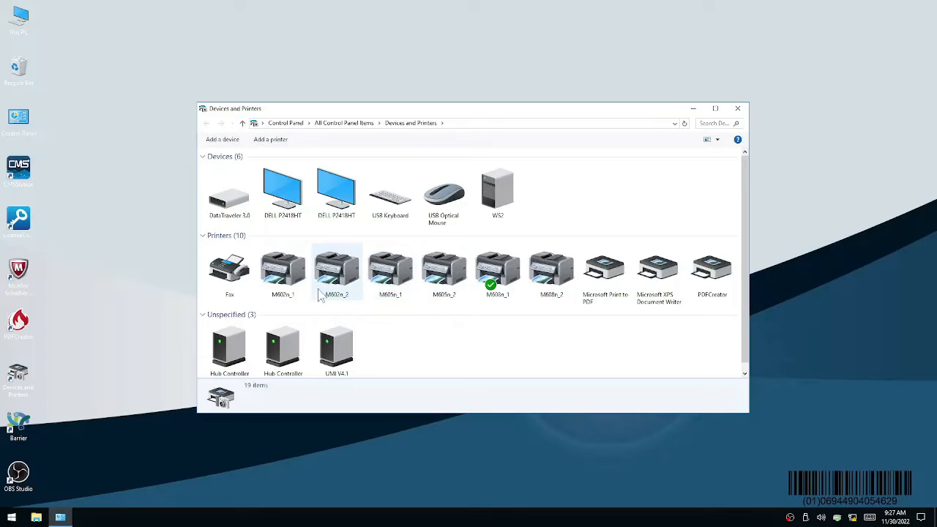
pyautogui.moveTo(517, 356)
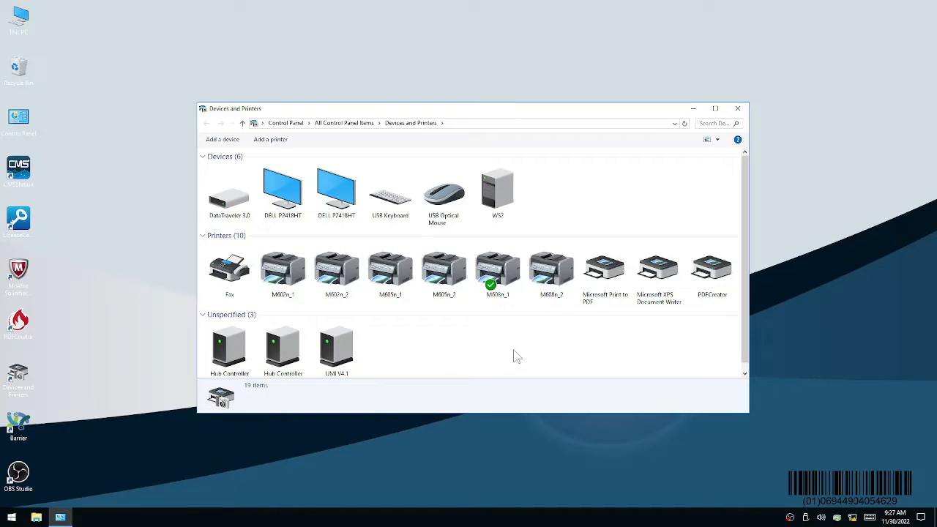
pyautogui.moveTo(457, 357)
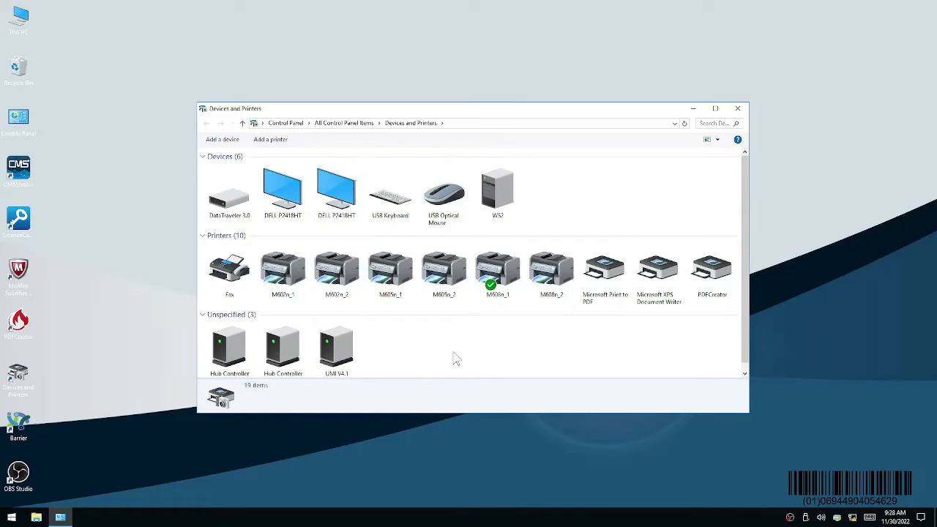
pyautogui.click(497, 271)
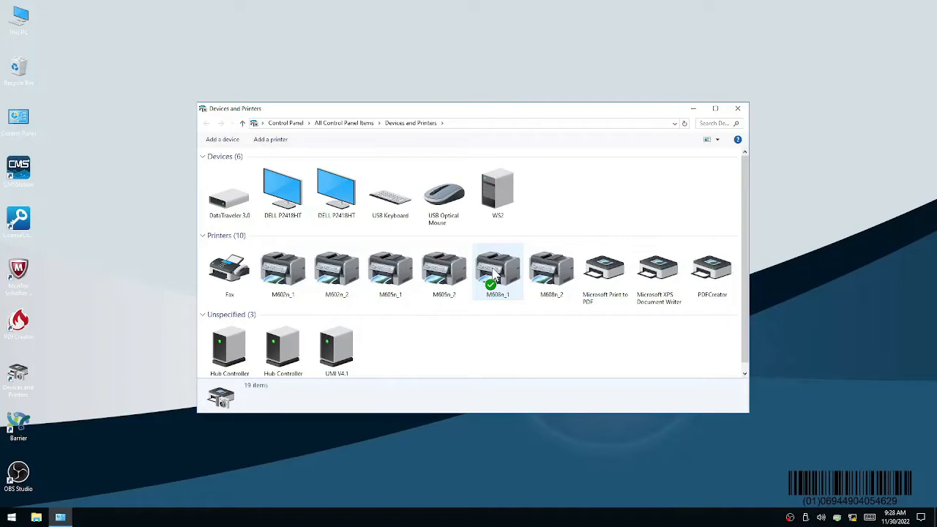
# - Show the M608n_1 printer's properties on the Ports tab listing its Standard TCP/IP port
pyautogui.click(497, 271)
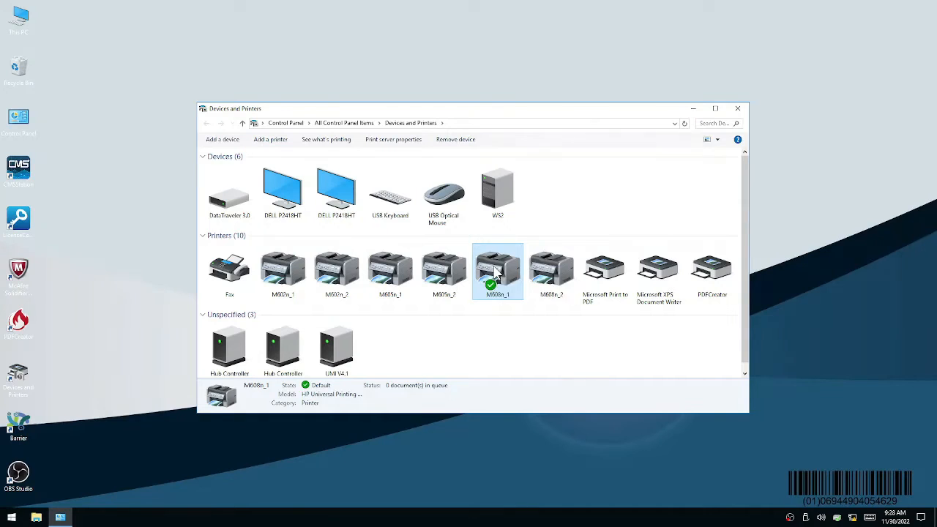
pyautogui.rightClick(498, 271)
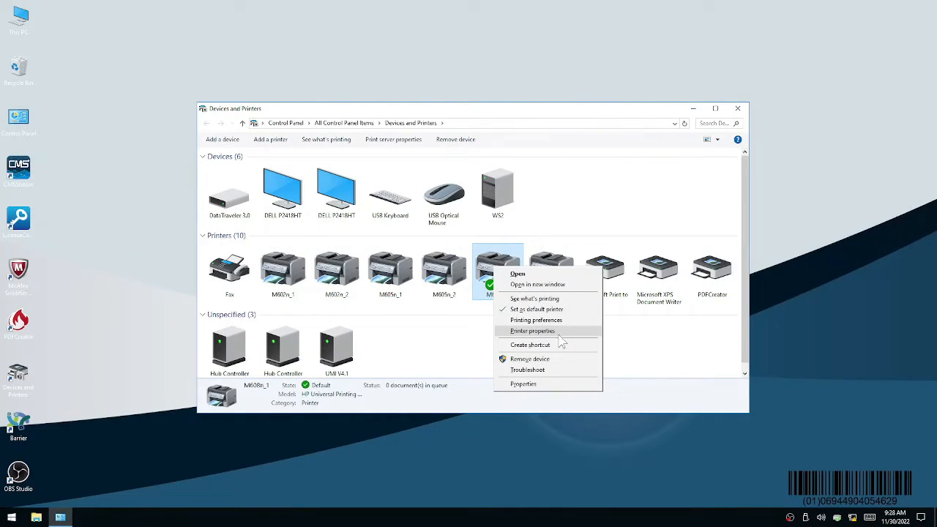
pyautogui.click(531, 331)
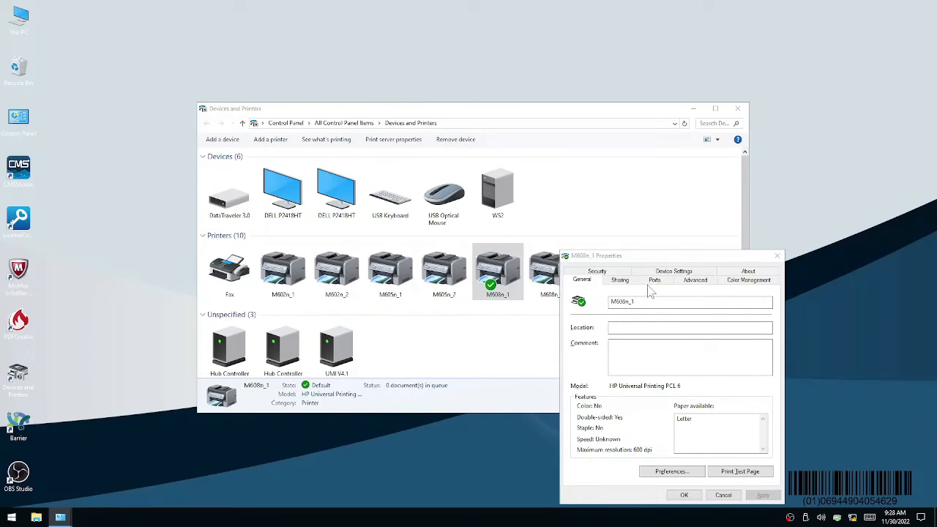
pyautogui.click(654, 280)
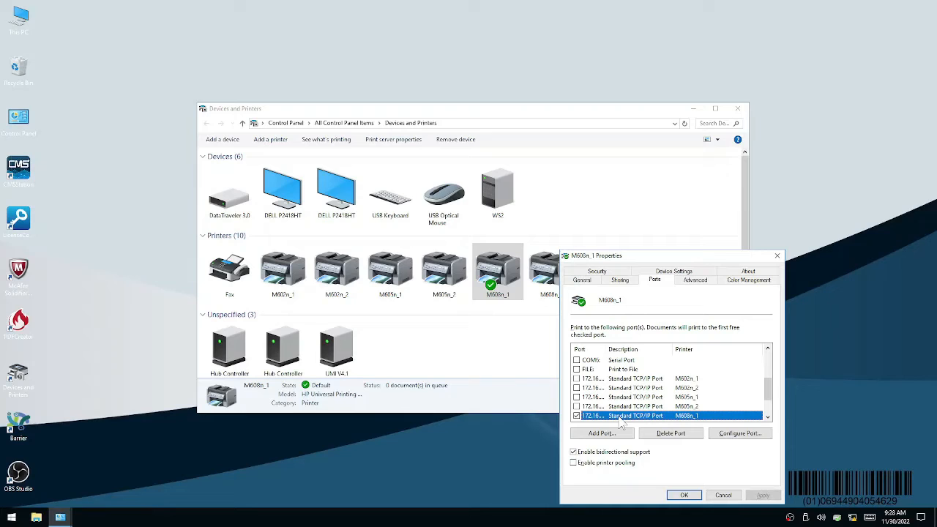
pyautogui.moveTo(740, 434)
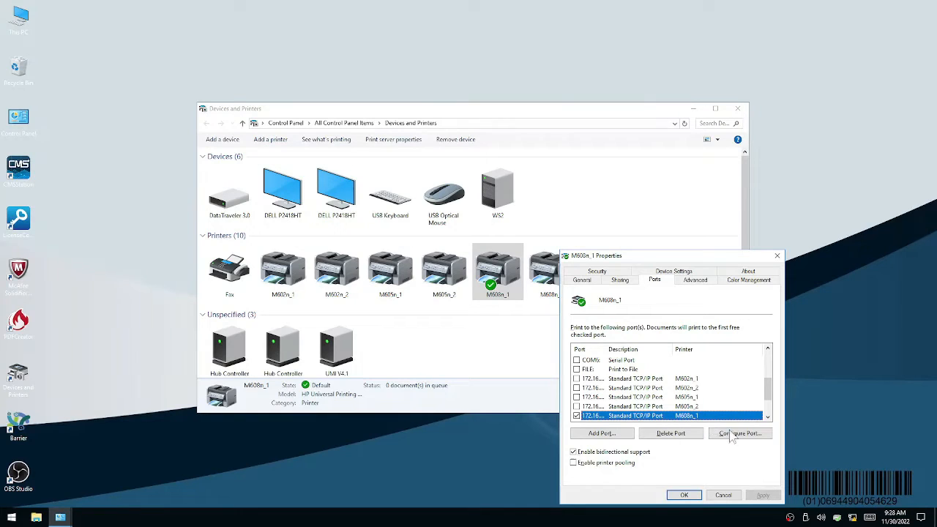
pyautogui.click(740, 433)
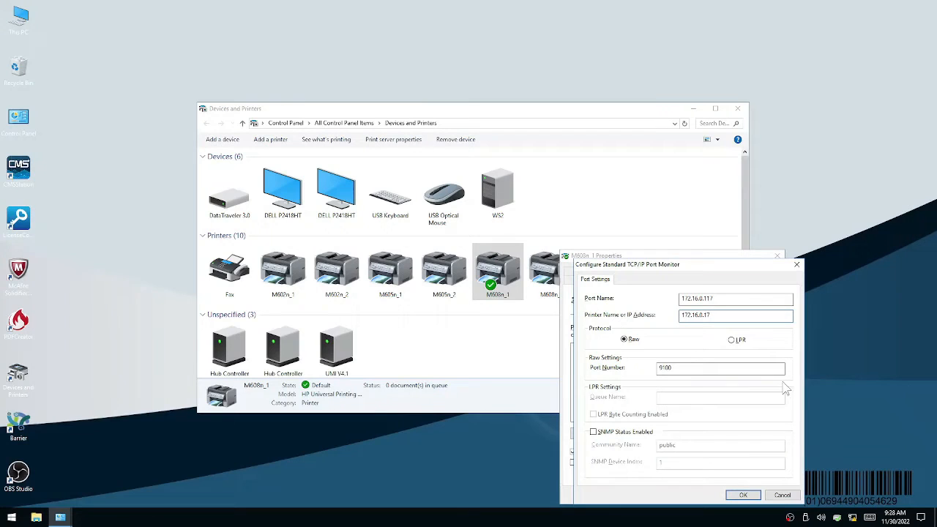
pyautogui.click(735, 299)
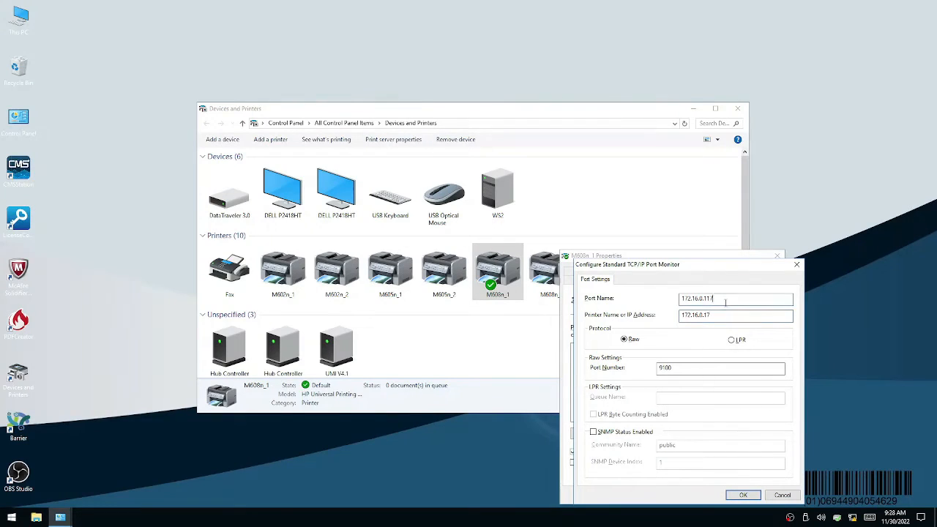
pyautogui.click(735, 316)
pyautogui.write('1')
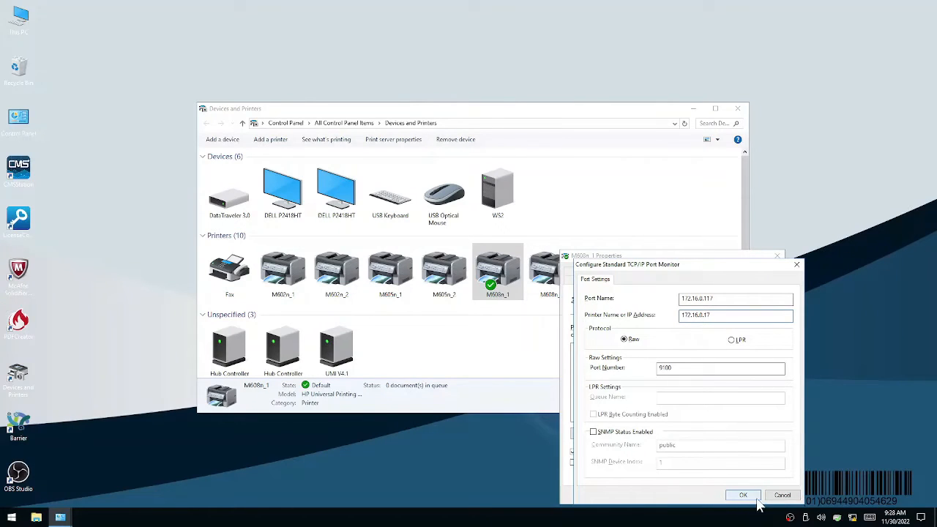
pyautogui.click(744, 495)
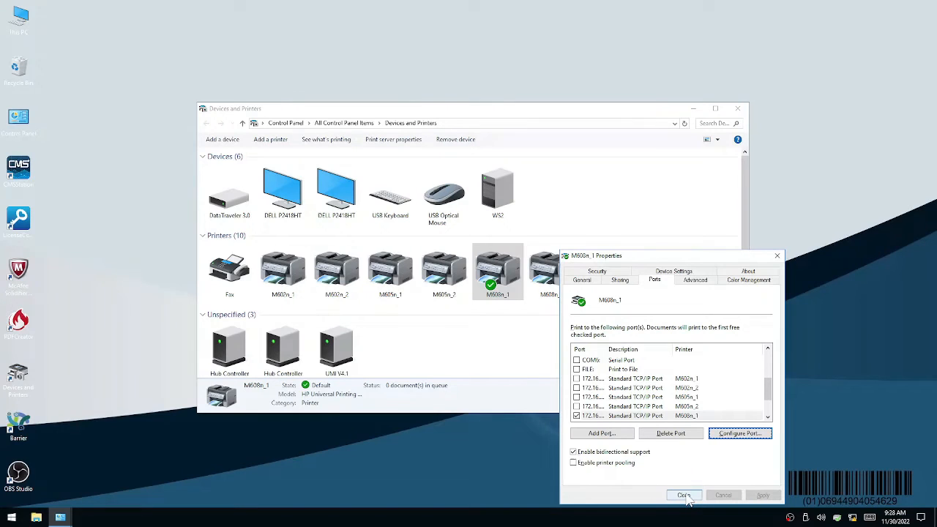
# - Reopen M608n_1 properties and send a test page, dismissing the confirmation
pyautogui.click(683, 495)
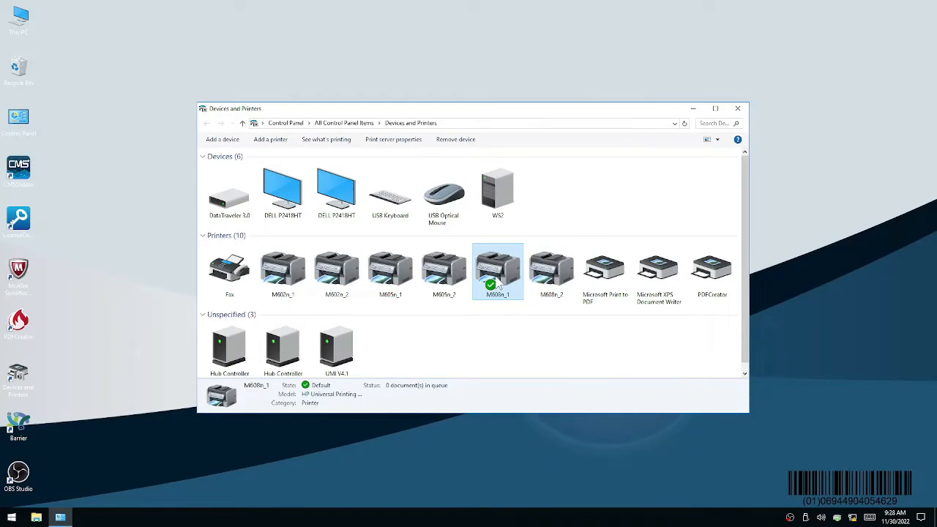
pyautogui.rightClick(496, 280)
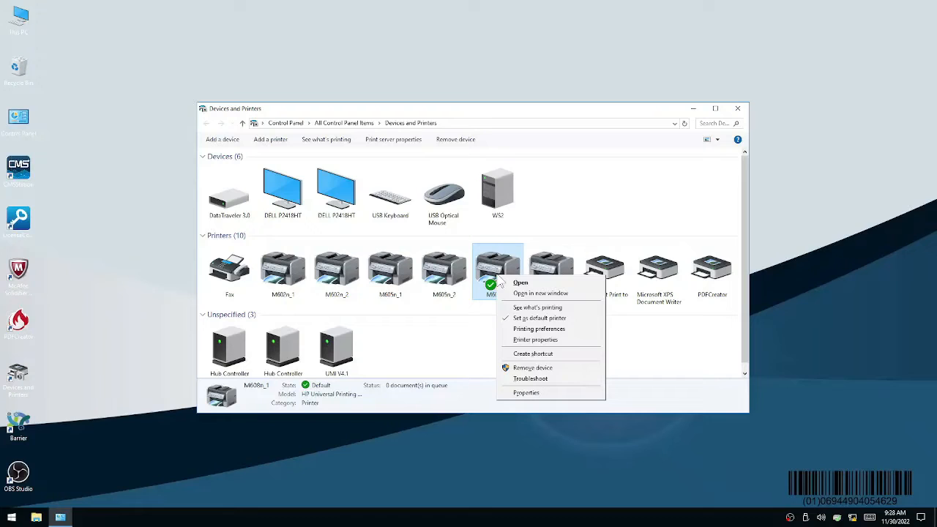
pyautogui.moveTo(538, 345)
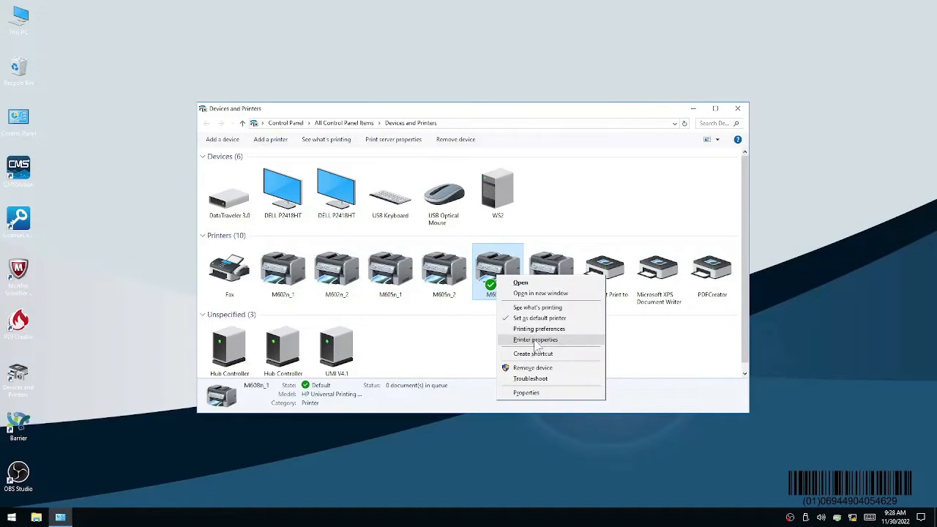
pyautogui.click(534, 340)
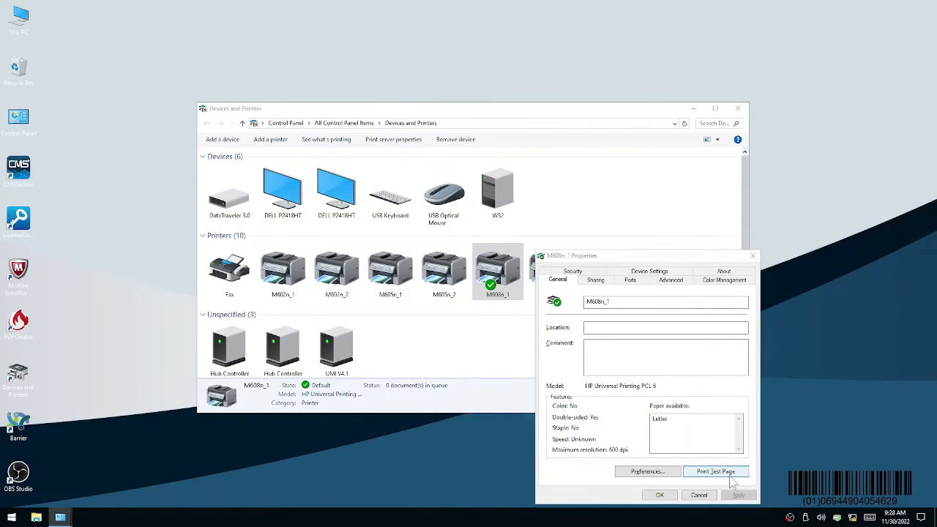
pyautogui.click(716, 472)
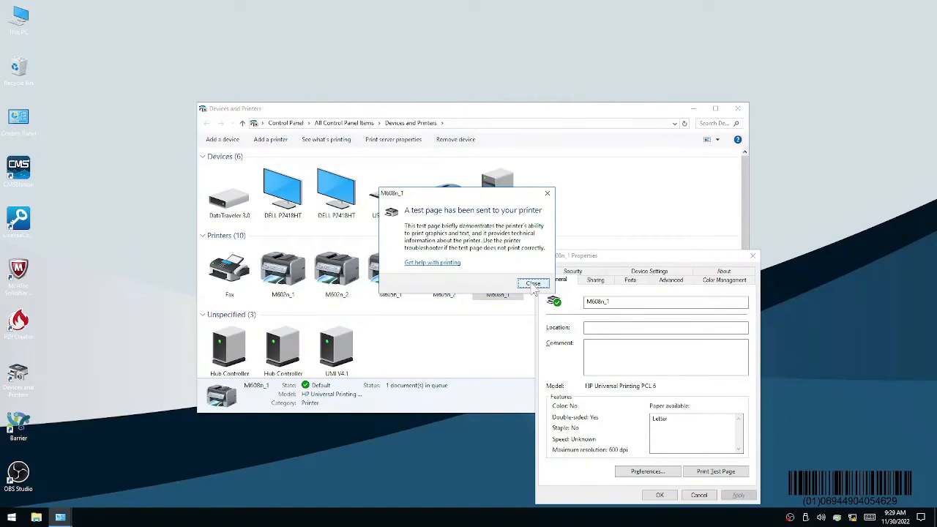
pyautogui.click(533, 284)
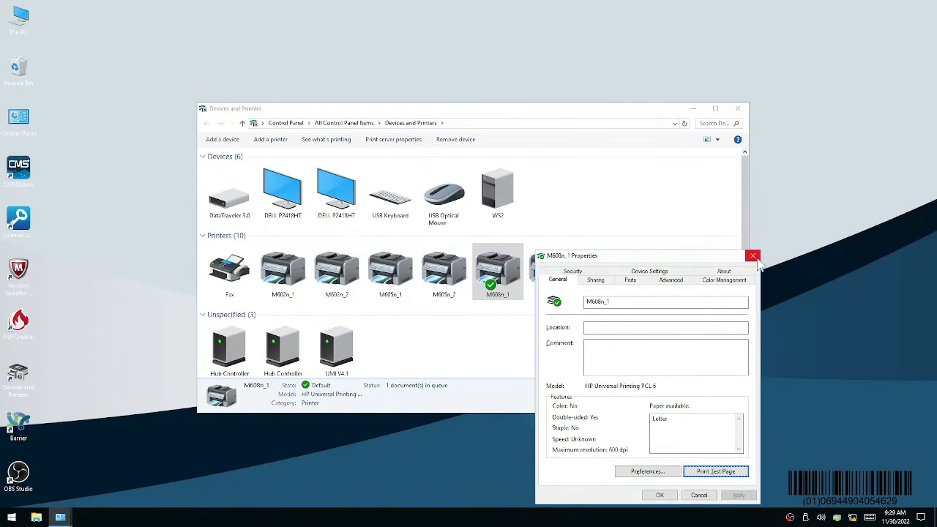
# - Close the M608n_1 properties and the Devices and Printers window
pyautogui.click(753, 255)
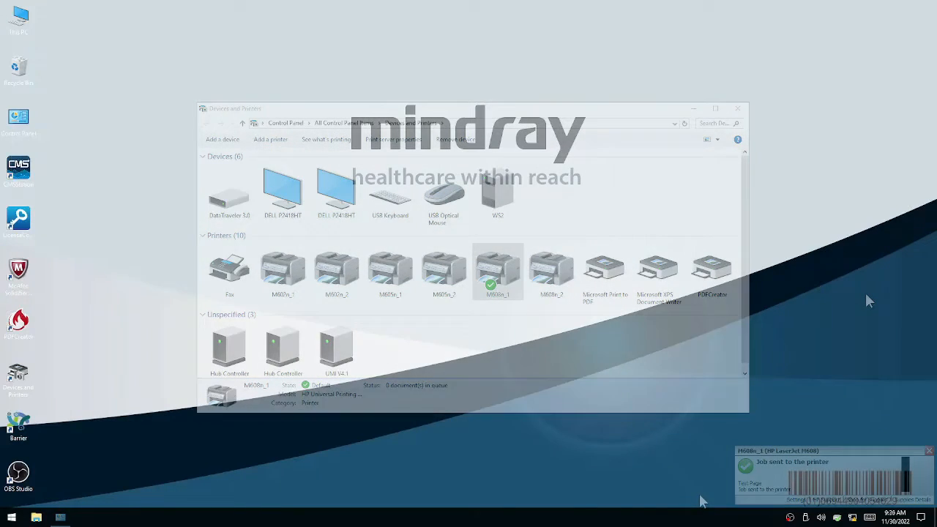
pyautogui.click(736, 107)
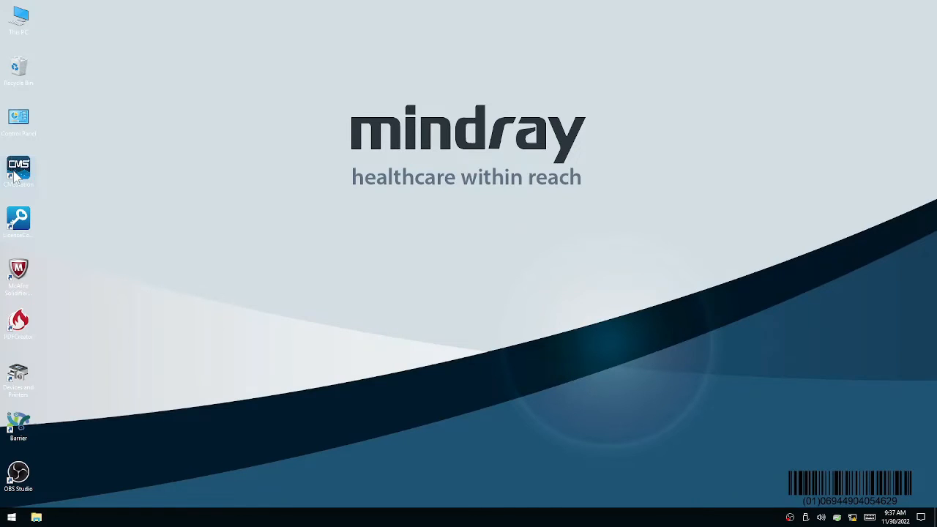
# - Start the CMS central station from its desktop shortcut, returning to the eight-bed WS2 screen
pyautogui.click(18, 168)
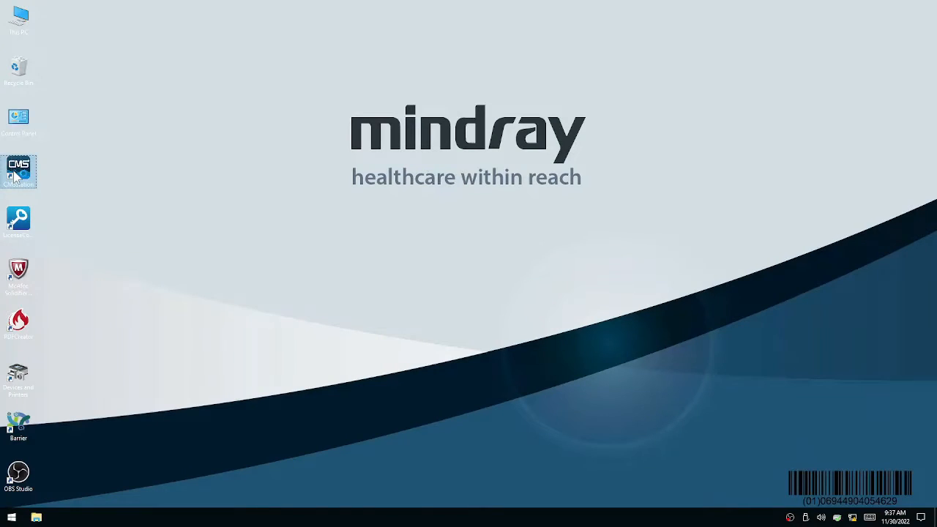
pyautogui.doubleClick(18, 167)
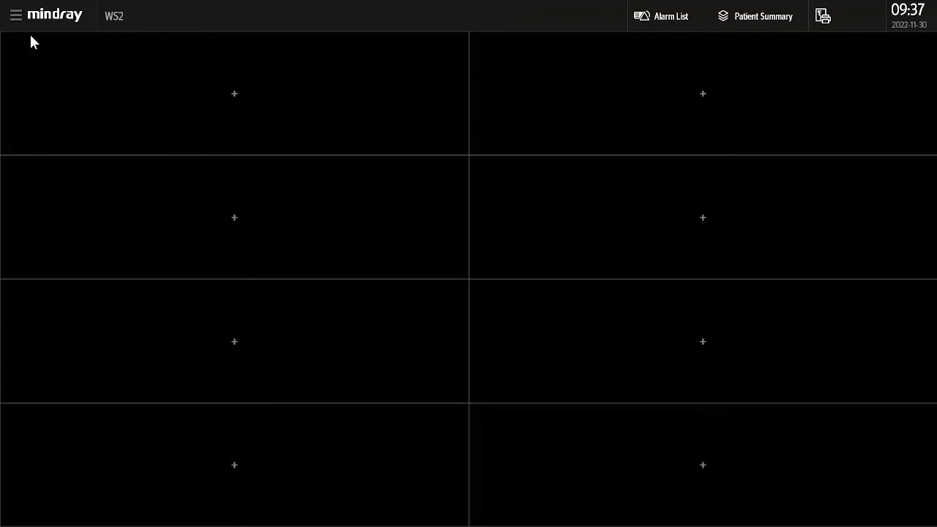
# - Reach the Print category of System Setup via the main menu, scrolling the tabs with >>
pyautogui.click(12, 15)
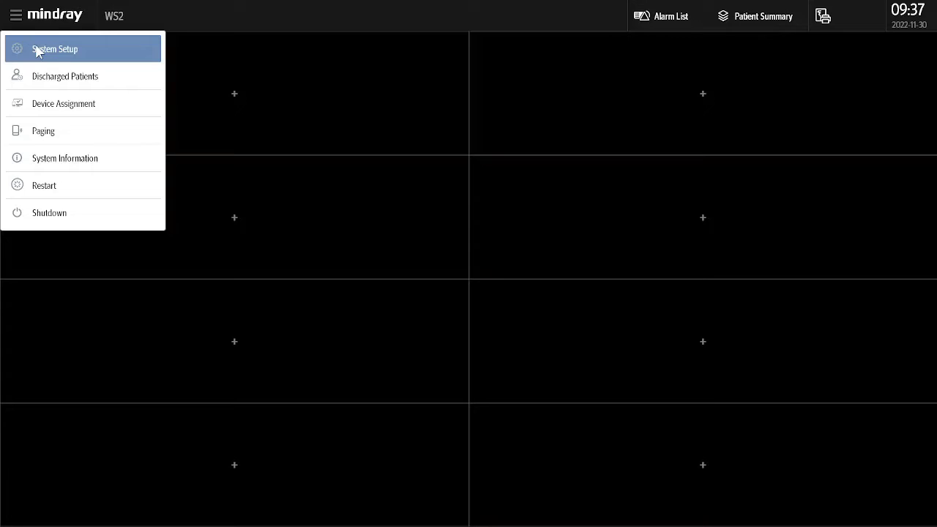
pyautogui.click(53, 48)
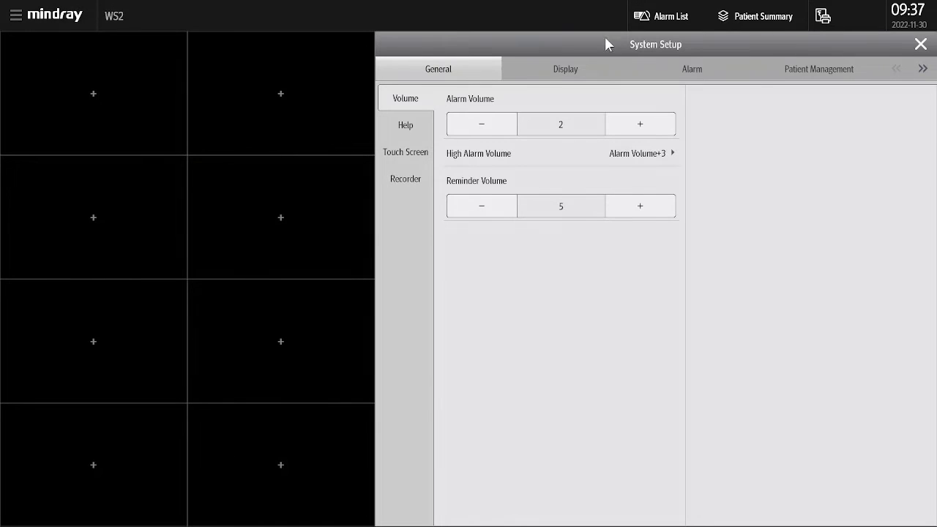
pyautogui.click(923, 70)
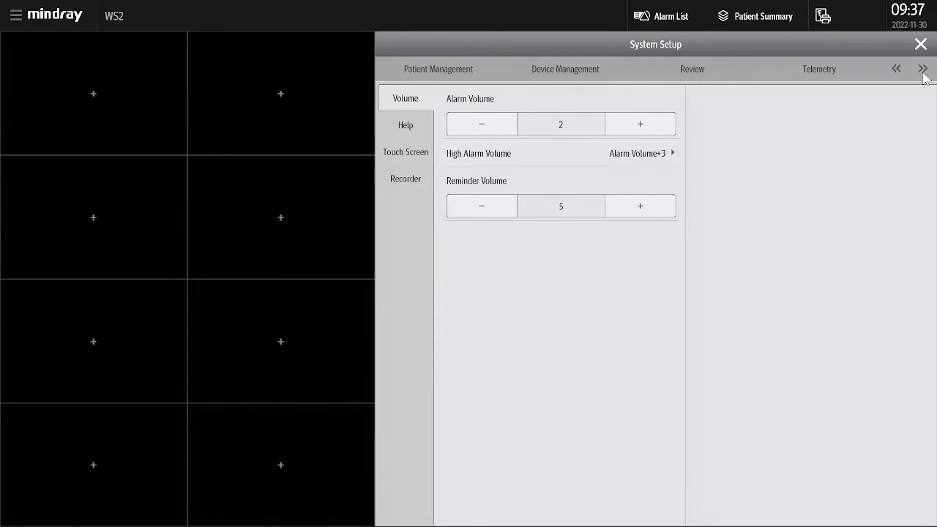
pyautogui.click(925, 68)
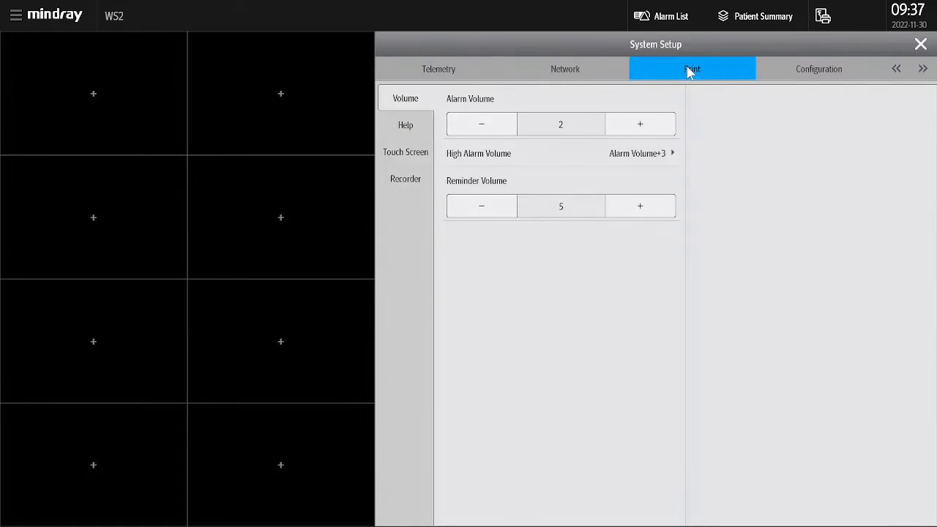
pyautogui.click(691, 69)
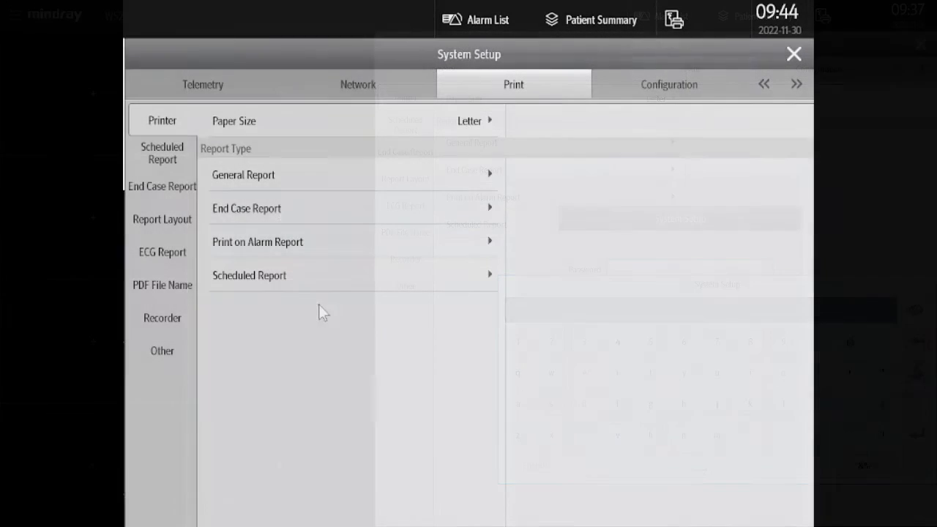
# - Set General Report print action to Paper on printer M608n_1 and close System Setup
pyautogui.click(244, 175)
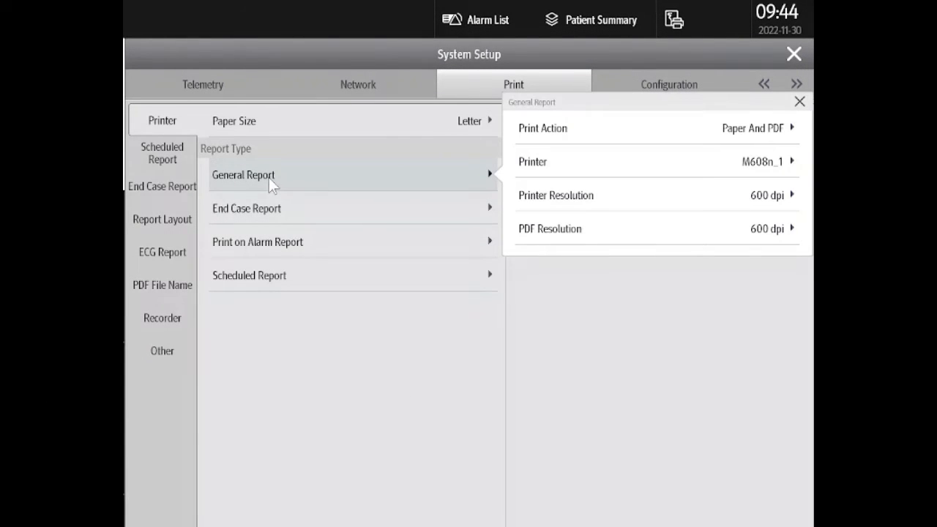
pyautogui.moveTo(723, 172)
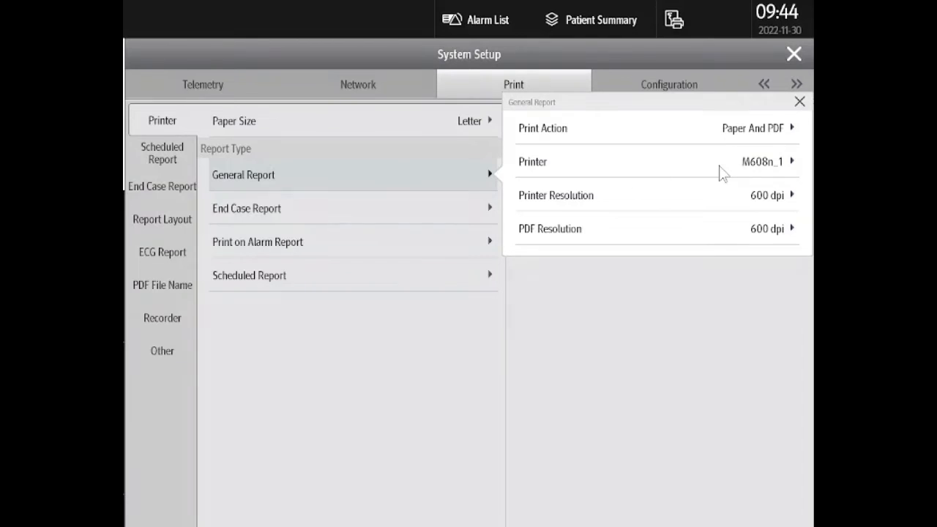
pyautogui.moveTo(784, 130)
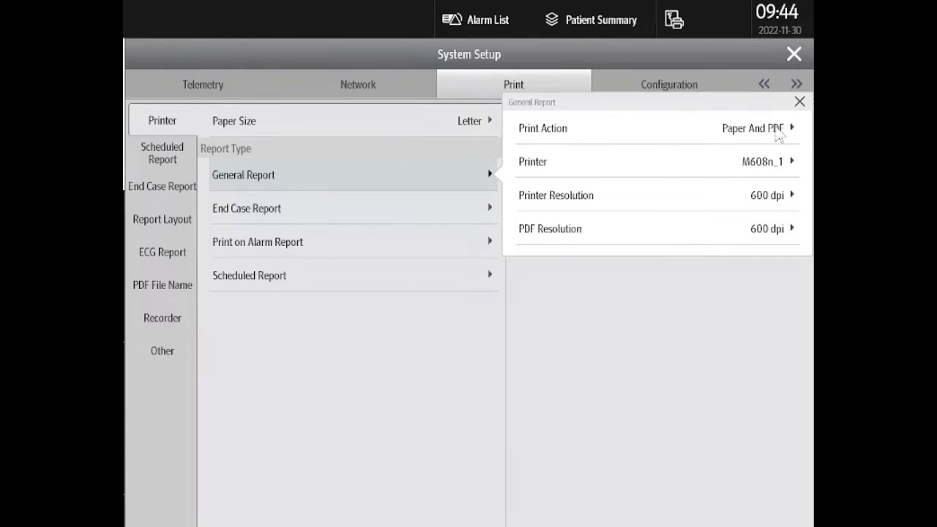
pyautogui.click(754, 129)
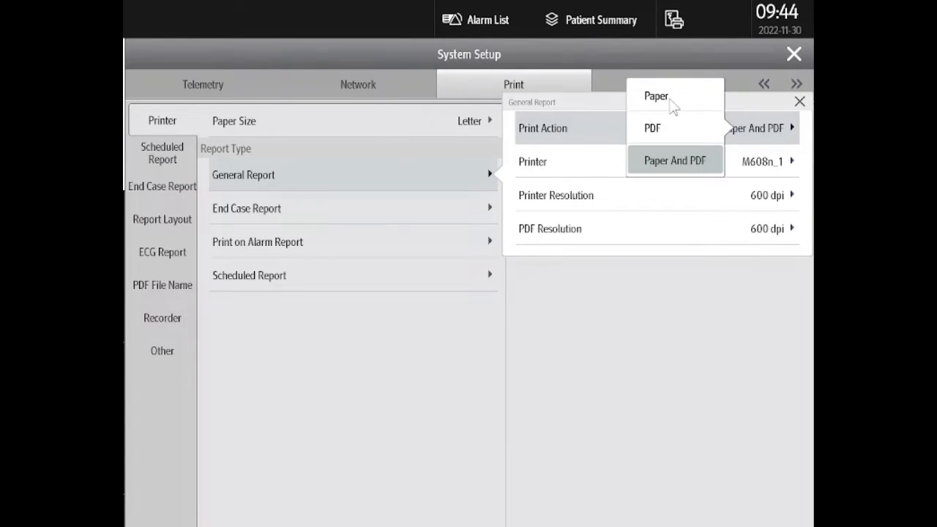
pyautogui.moveTo(667, 170)
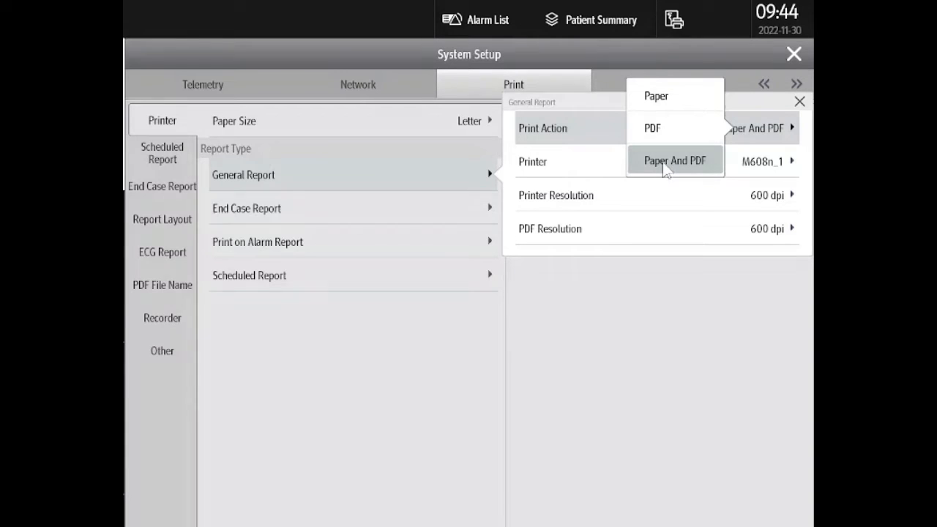
pyautogui.click(656, 95)
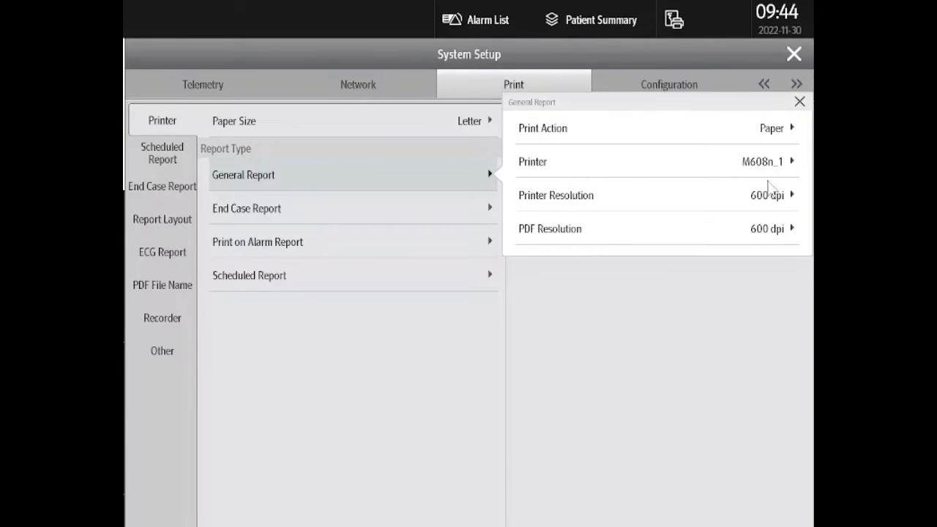
pyautogui.click(761, 162)
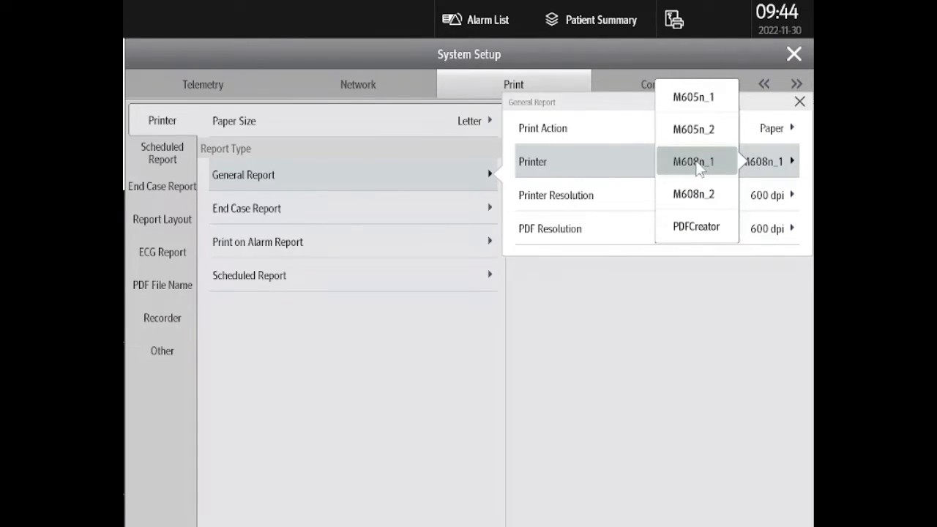
pyautogui.click(697, 161)
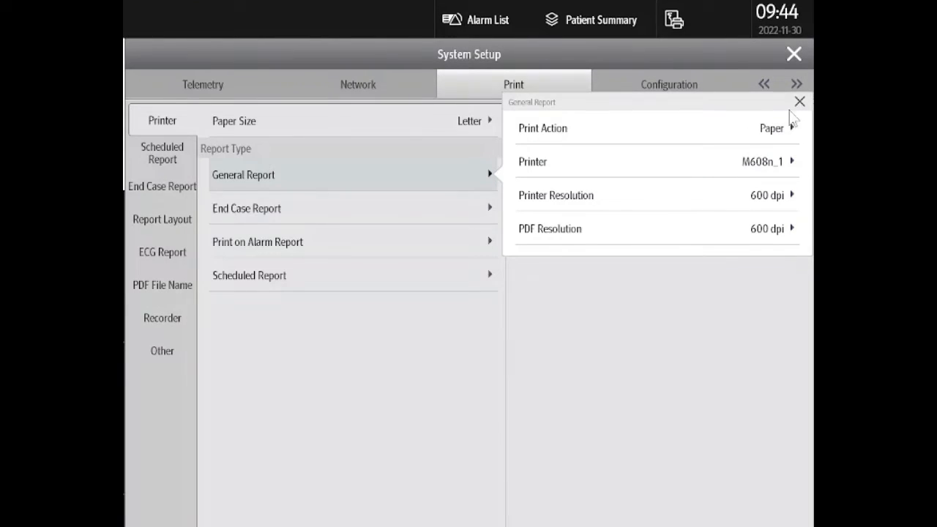
pyautogui.click(800, 101)
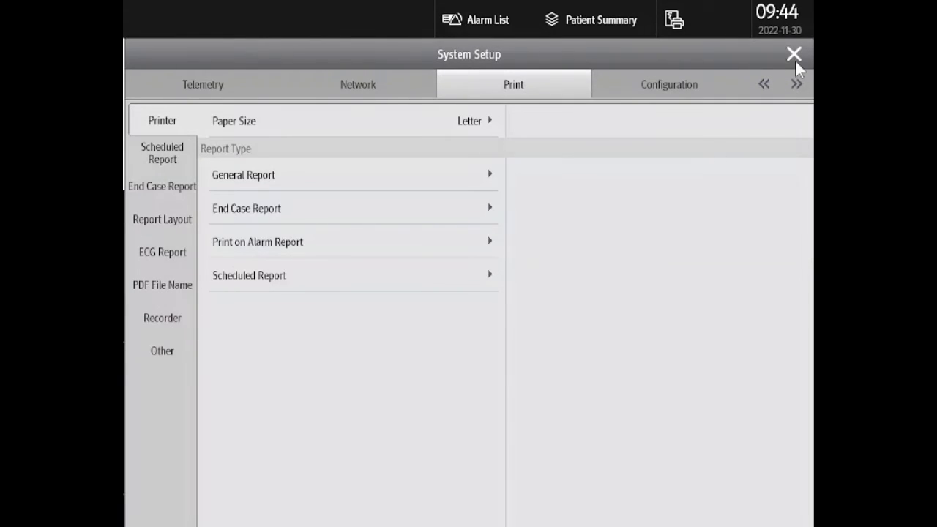
pyautogui.click(793, 54)
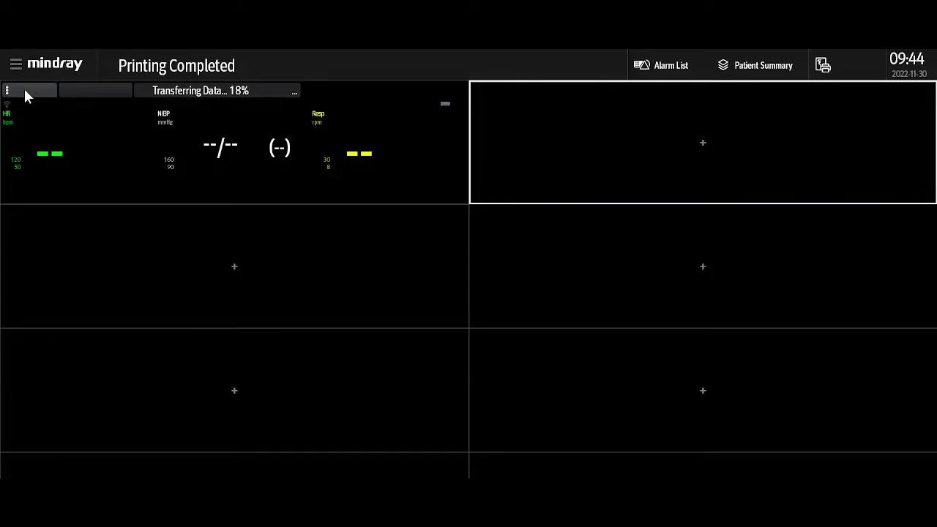
# - Print a report from the first patient tile's menu and show the top-bar print options and queue
pyautogui.click(6, 91)
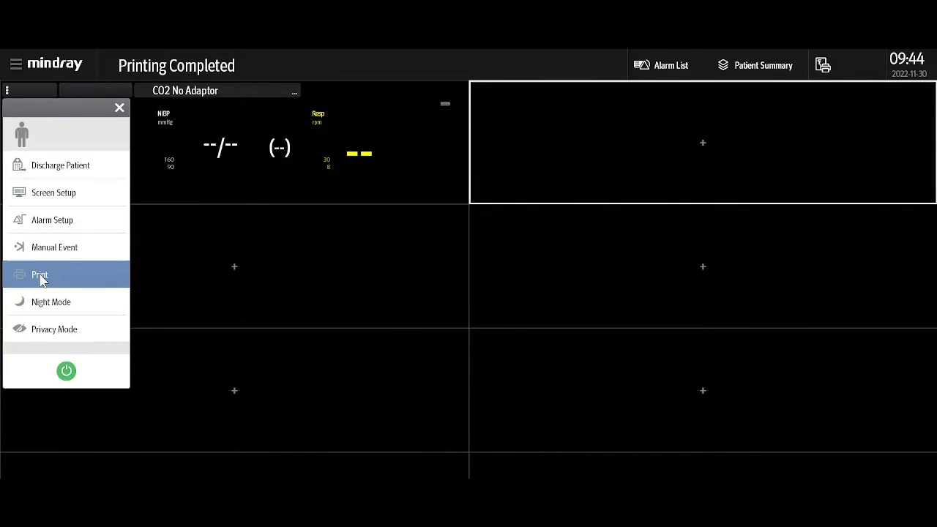
pyautogui.click(39, 273)
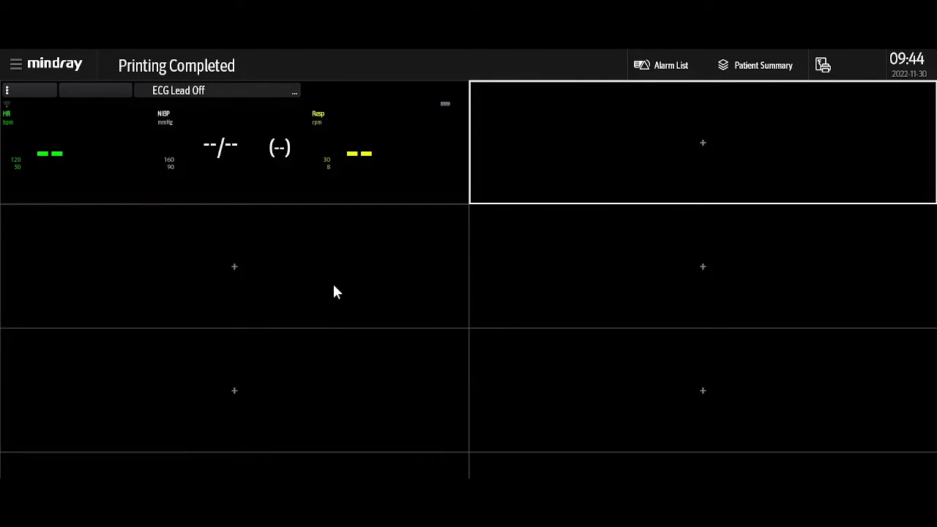
pyautogui.click(823, 64)
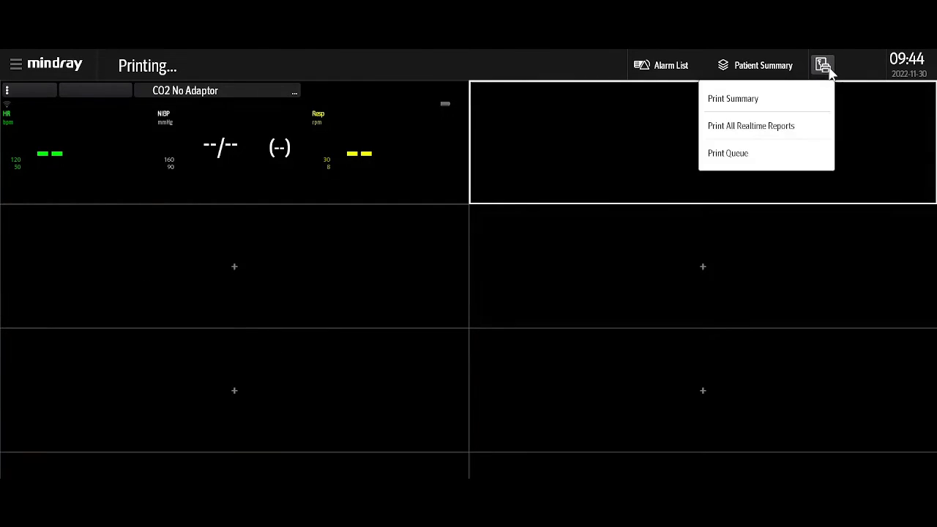
pyautogui.click(728, 153)
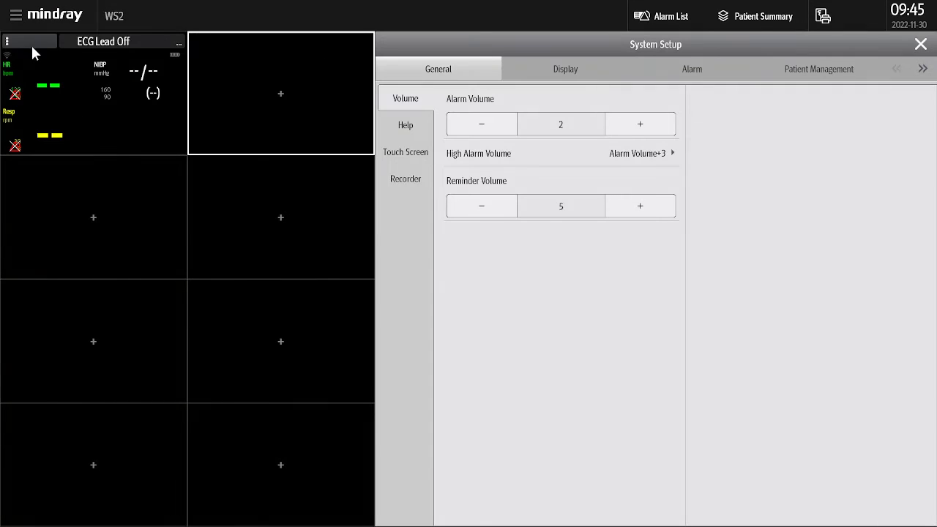
# - Switch on the Monitor Remote Print toggle under Print > Other in System Setup
pyautogui.click(922, 70)
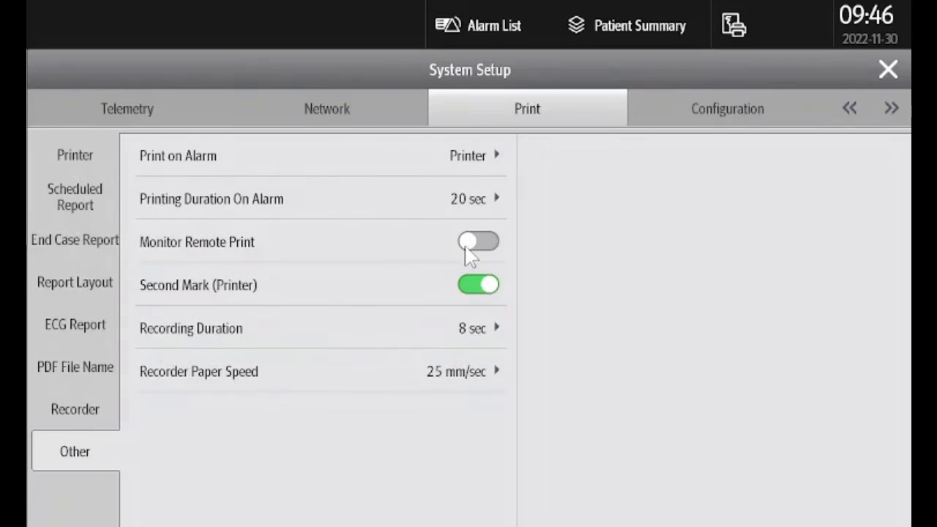
pyautogui.click(478, 241)
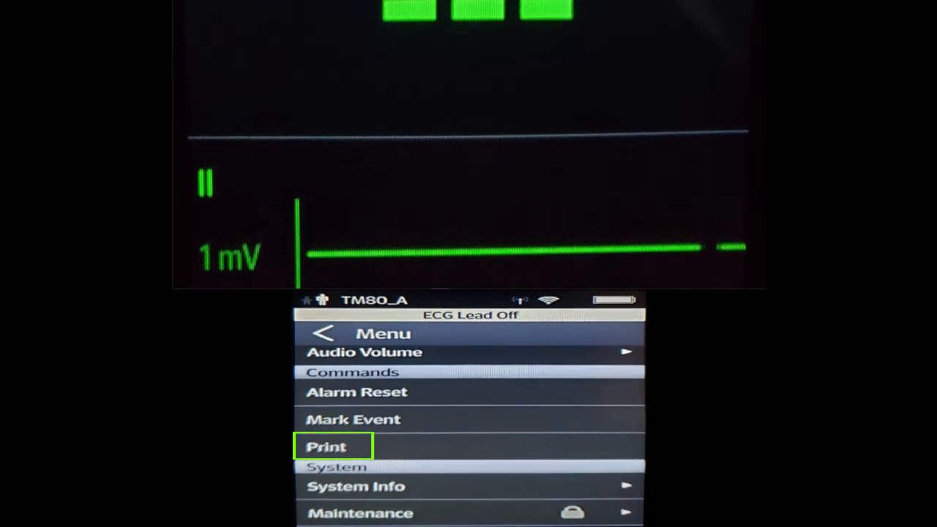
# - Start a remote print from the TM80_A telepack via Print under Commands
pyautogui.click(334, 445)
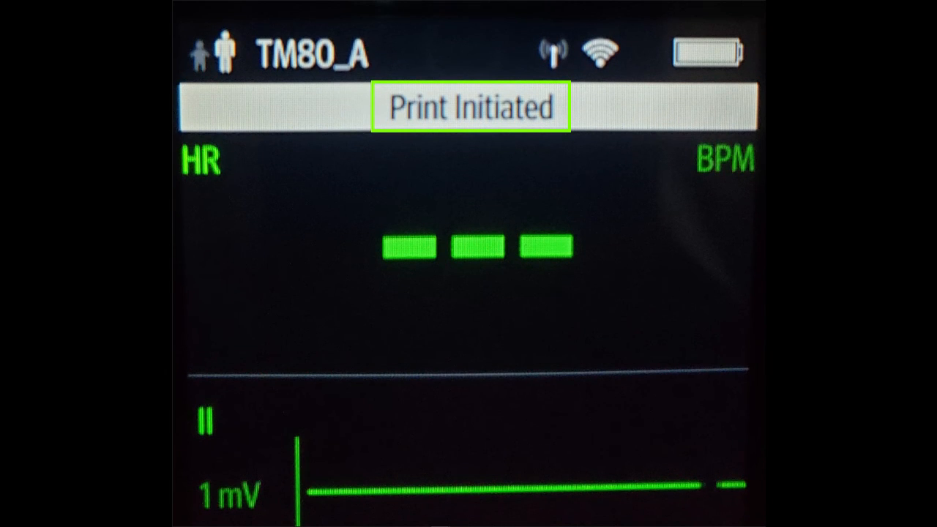